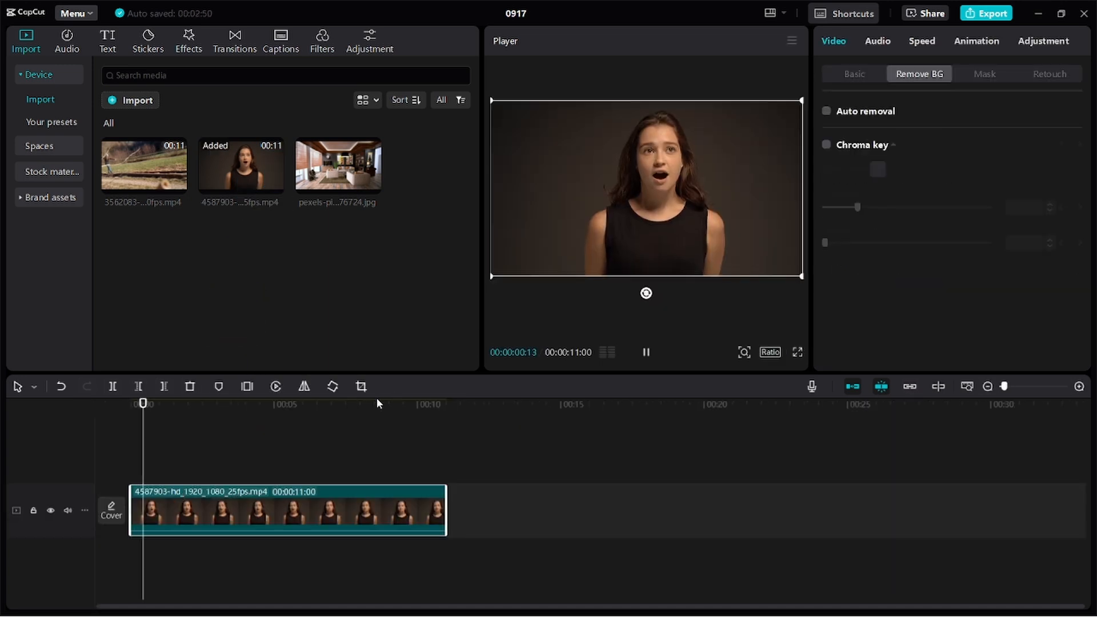
# Step: Apply Auto removal to the woman's clip and preview her against the black backdrop
pyautogui.click(200, 404)
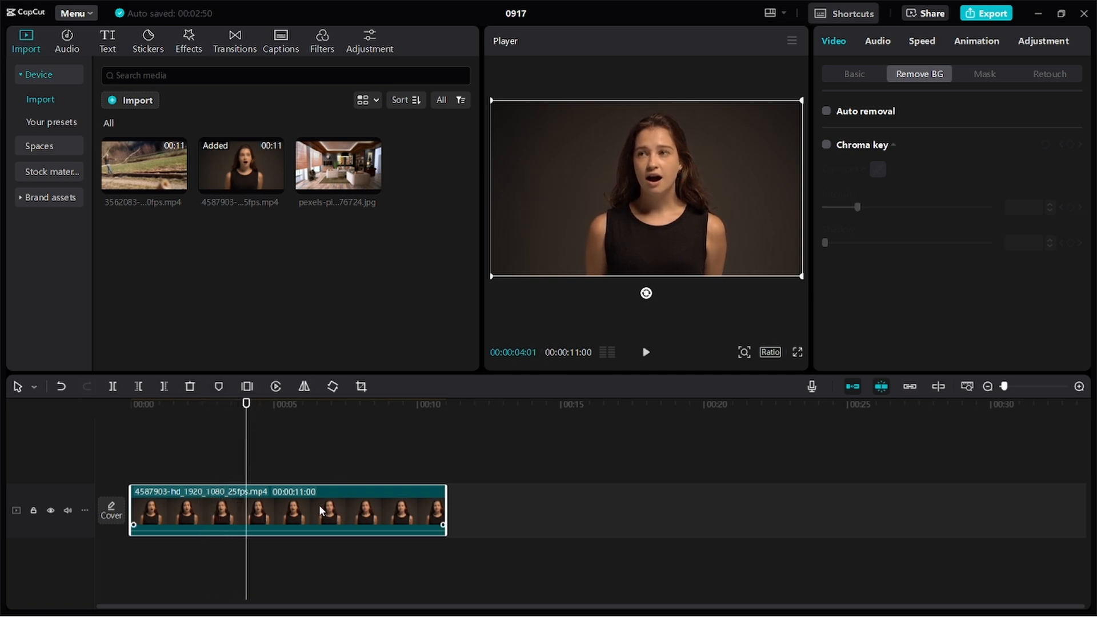
pyautogui.moveTo(271, 508)
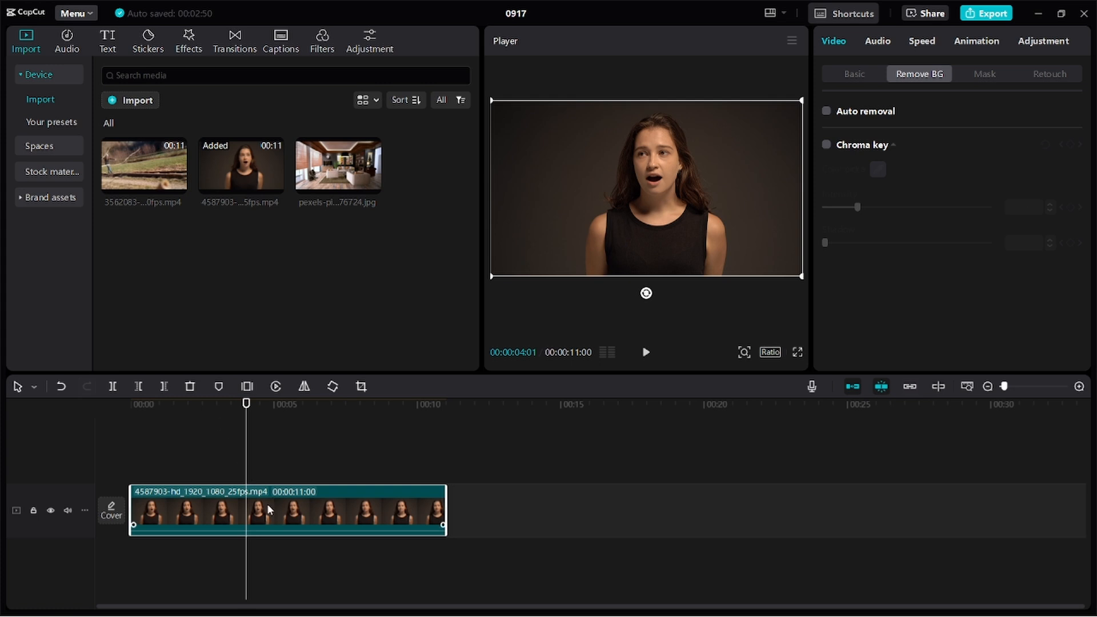
pyautogui.moveTo(274, 518)
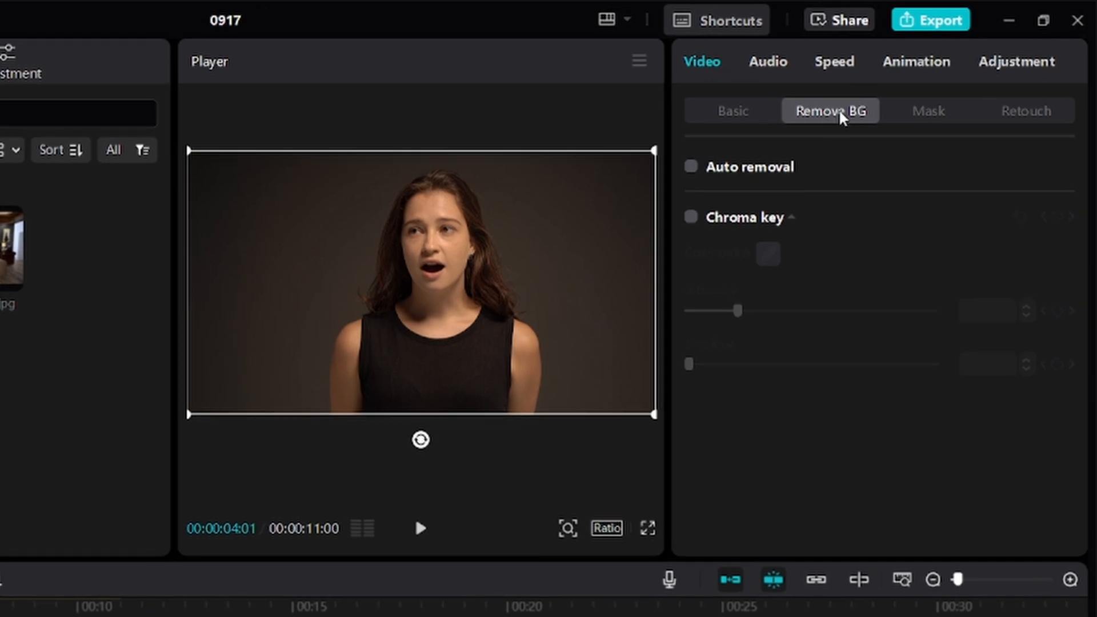
pyautogui.moveTo(691, 169)
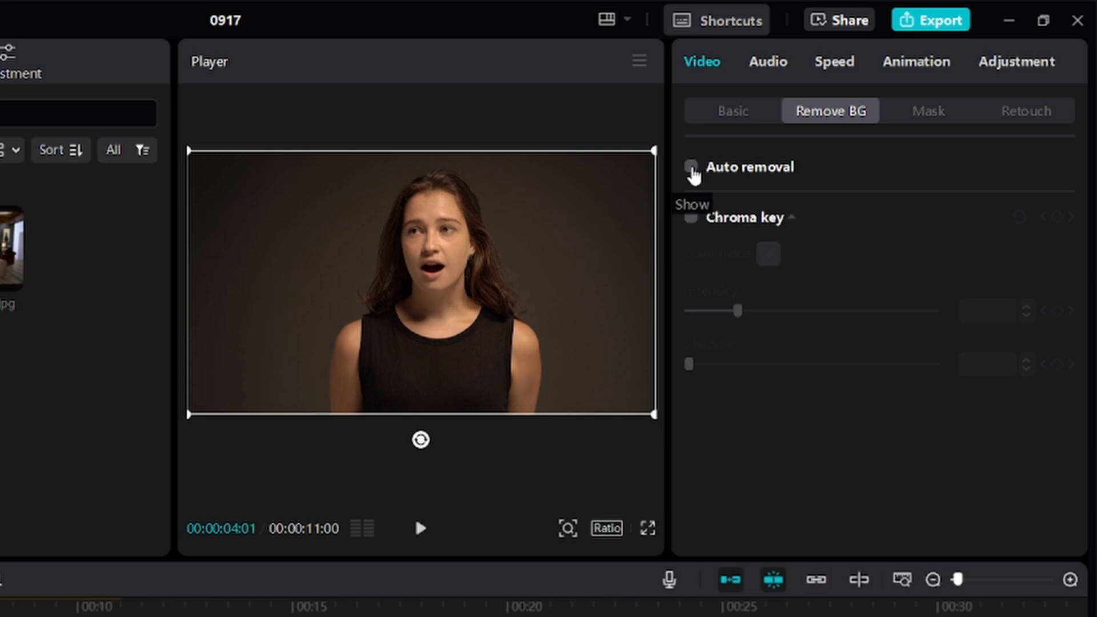
pyautogui.click(690, 168)
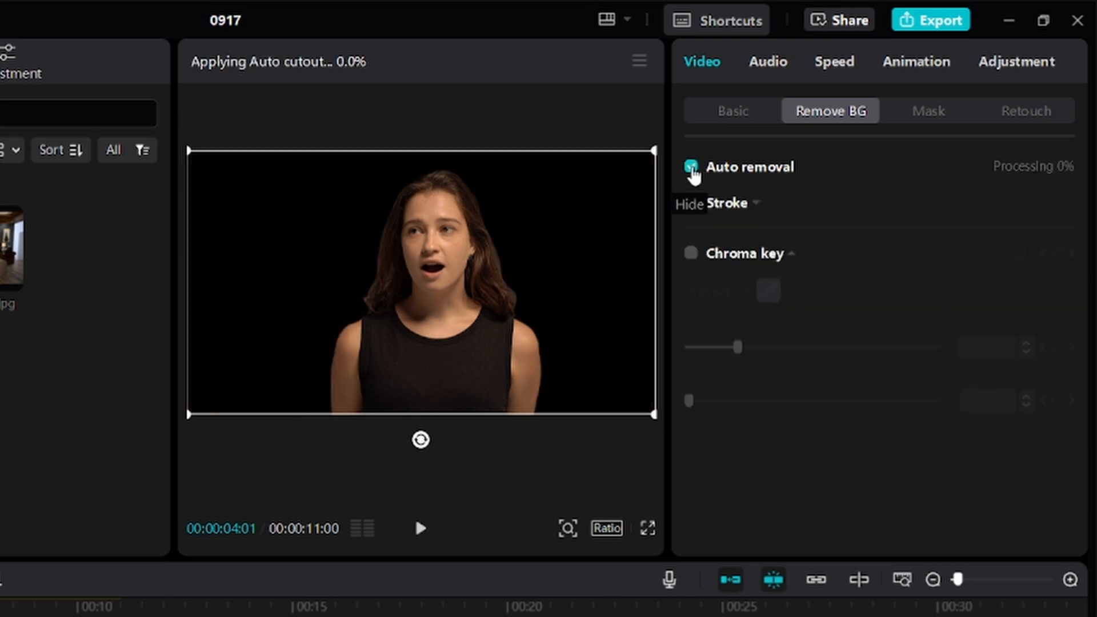
pyautogui.click(690, 166)
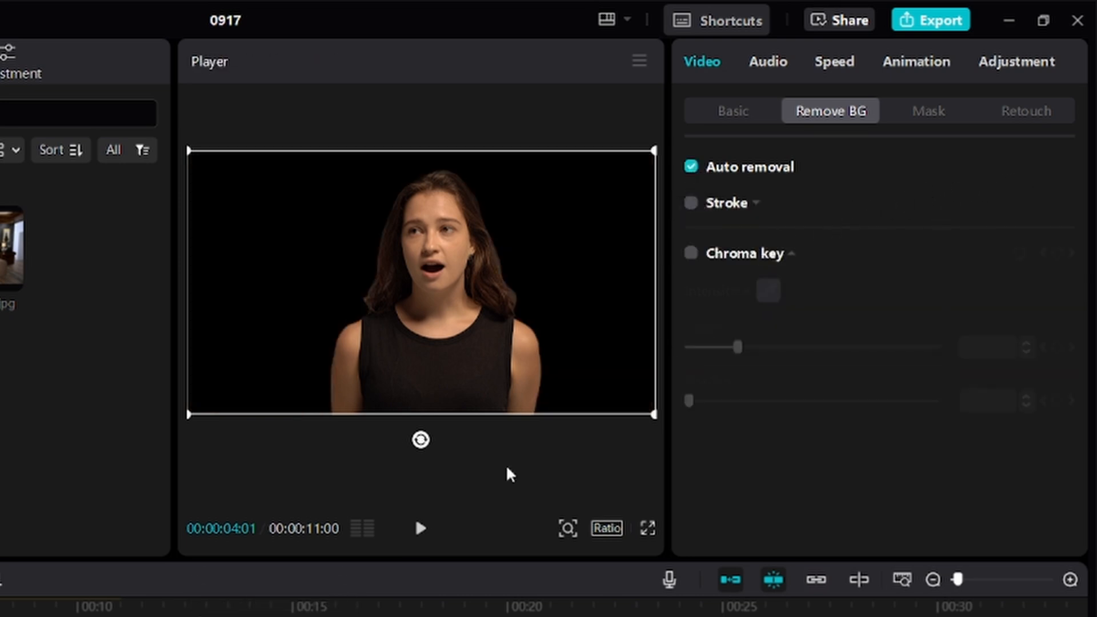
pyautogui.click(420, 528)
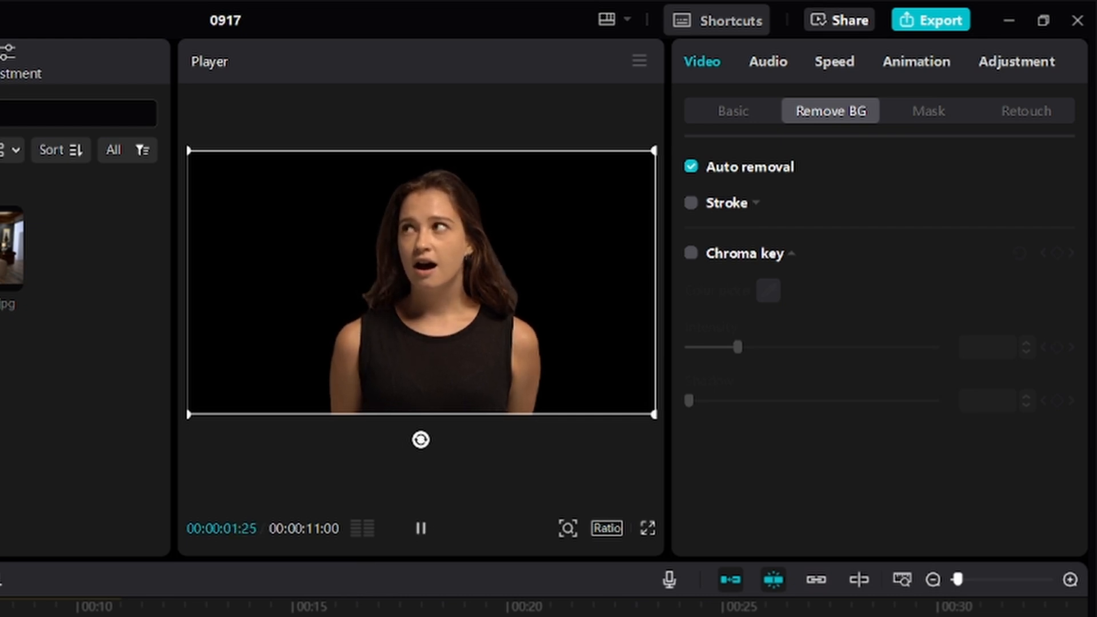
pyautogui.click(420, 528)
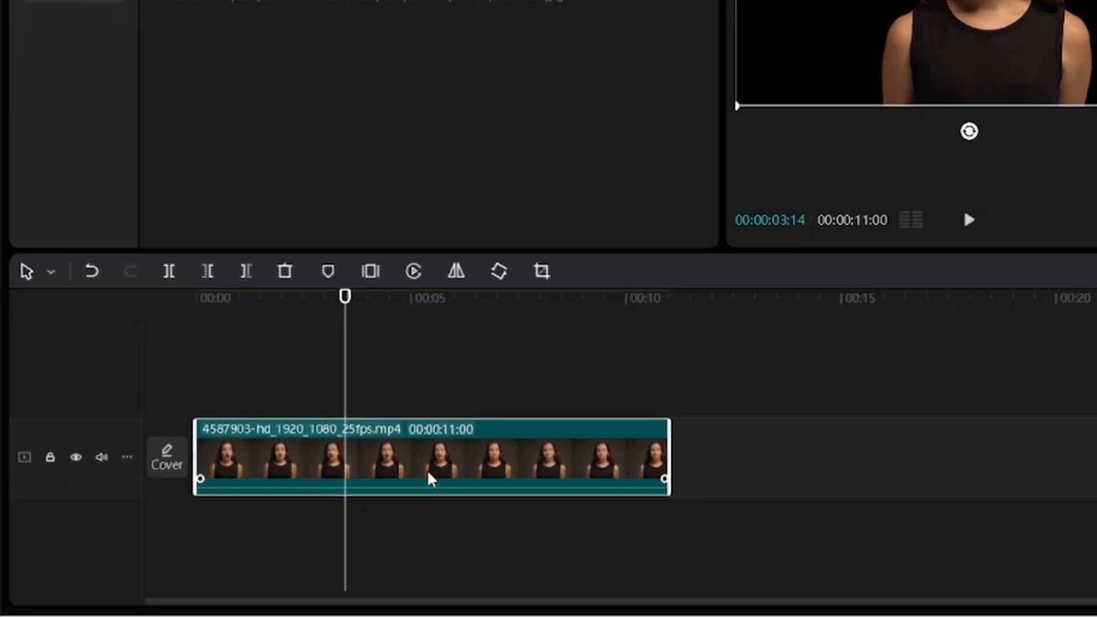
pyautogui.moveTo(478, 467)
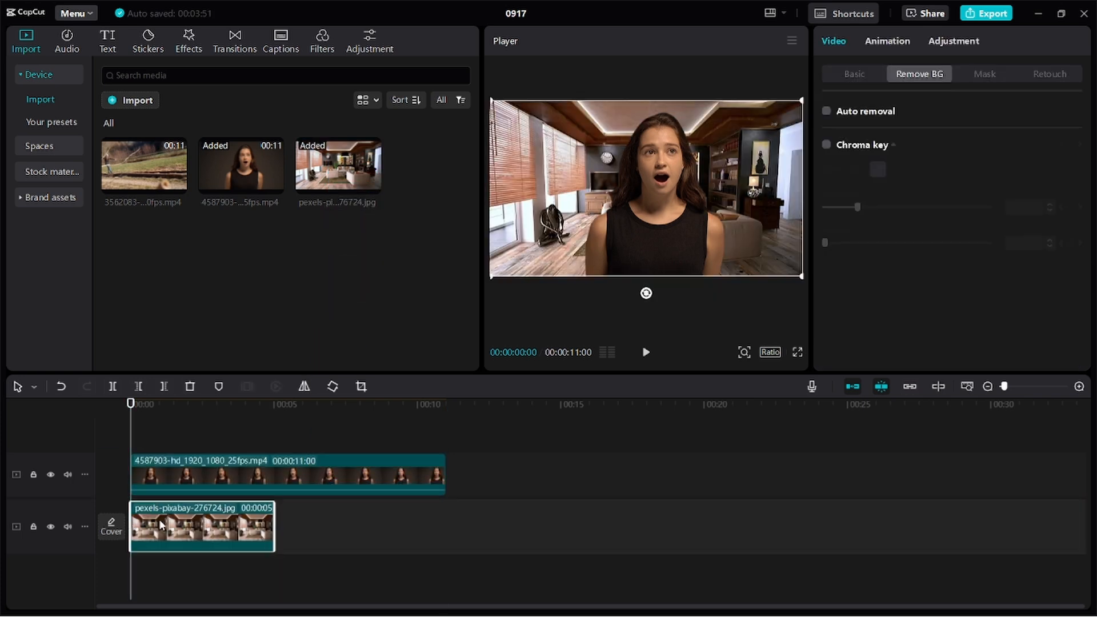
# Step: Stretch the living-room photo to 00:00:11:00 under the woman and preview the composite
pyautogui.click(159, 404)
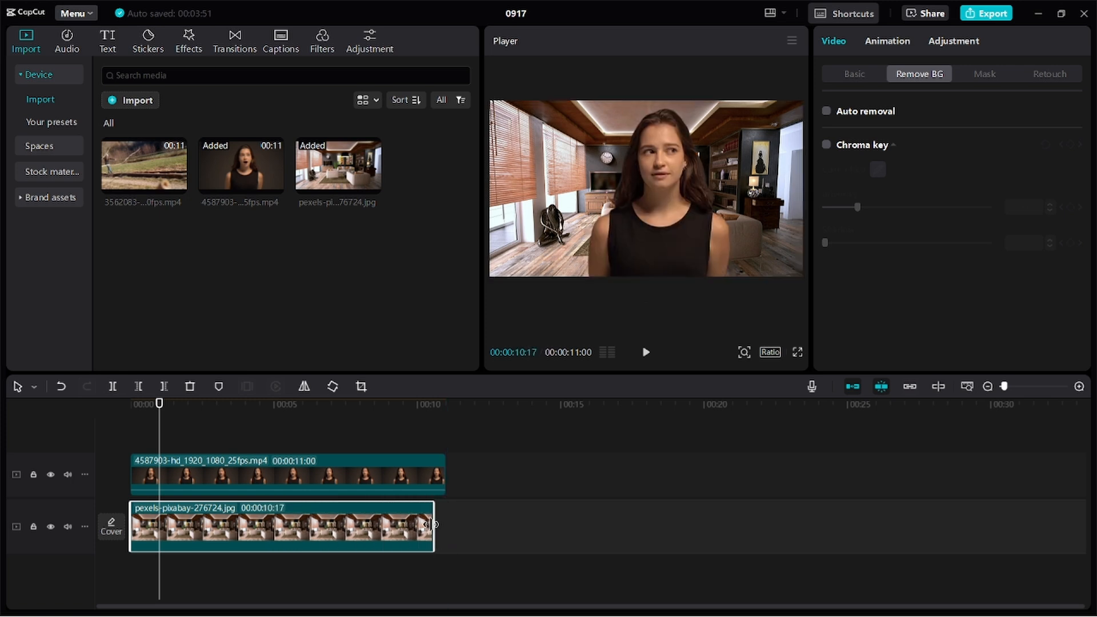
pyautogui.click(645, 352)
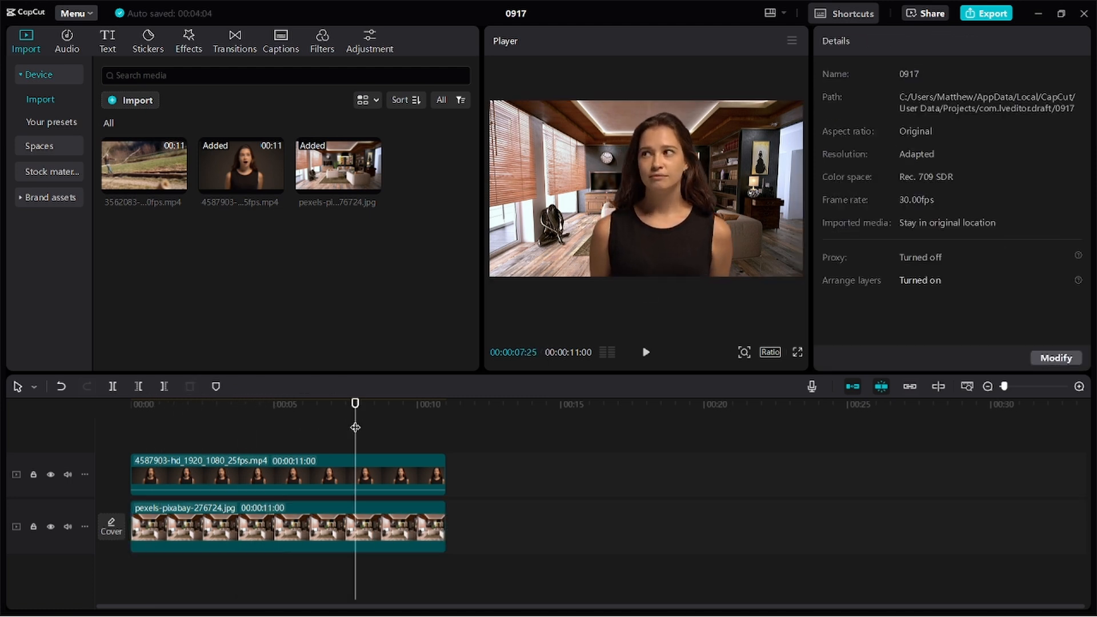
pyautogui.click(644, 352)
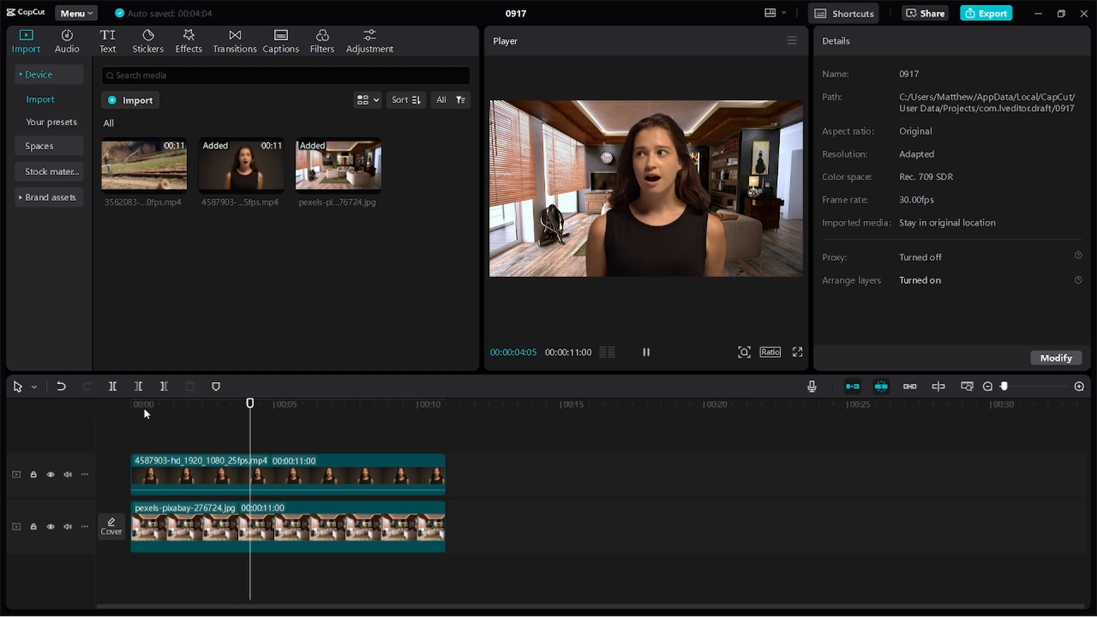
# Step: Bring up the video effects library to find the Blur effect
pyautogui.click(188, 40)
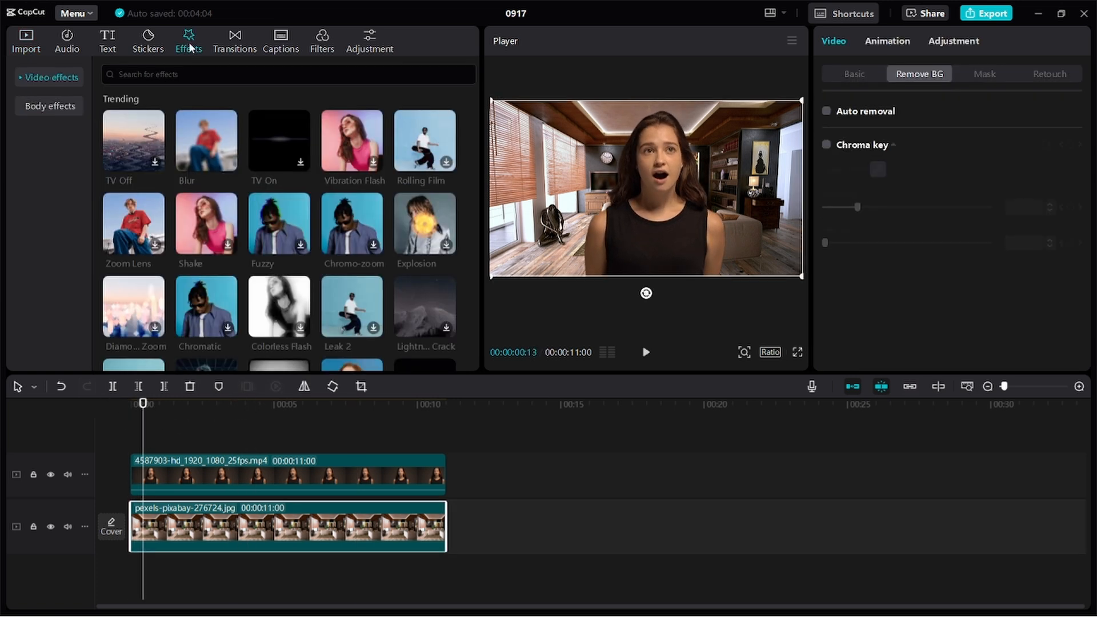
pyautogui.moveTo(206, 138)
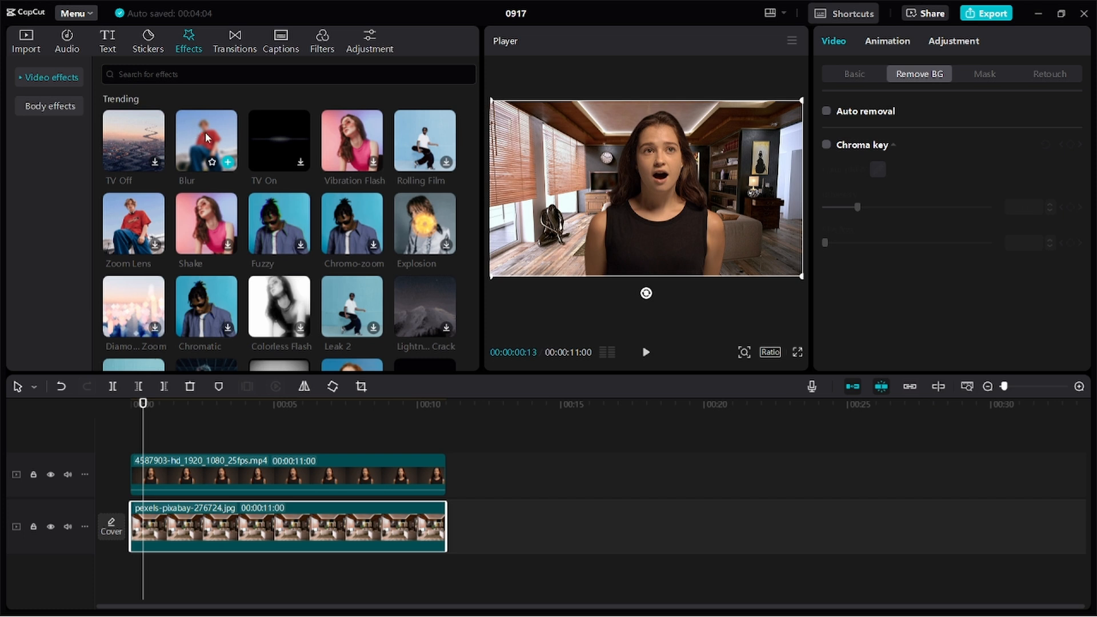
pyautogui.moveTo(219, 141)
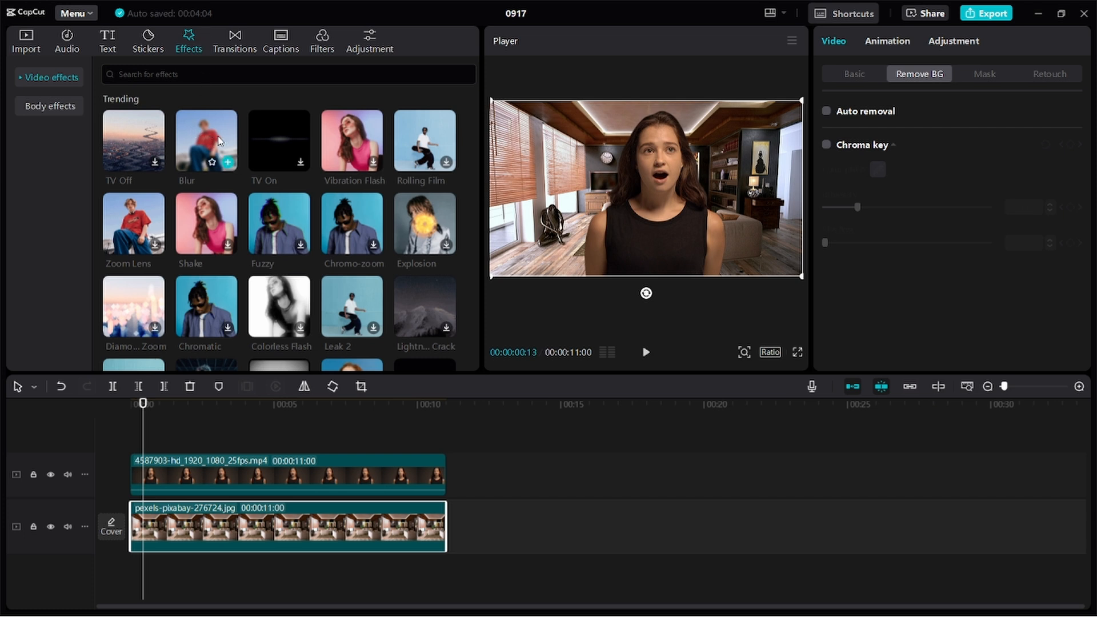
pyautogui.moveTo(216, 143)
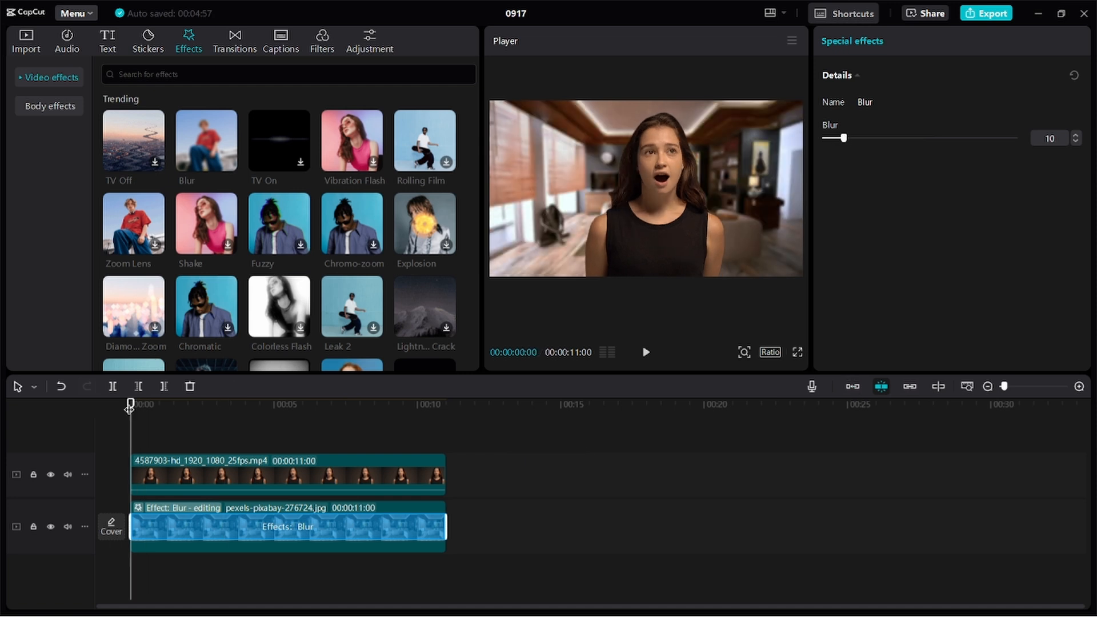
pyautogui.moveTo(798, 359)
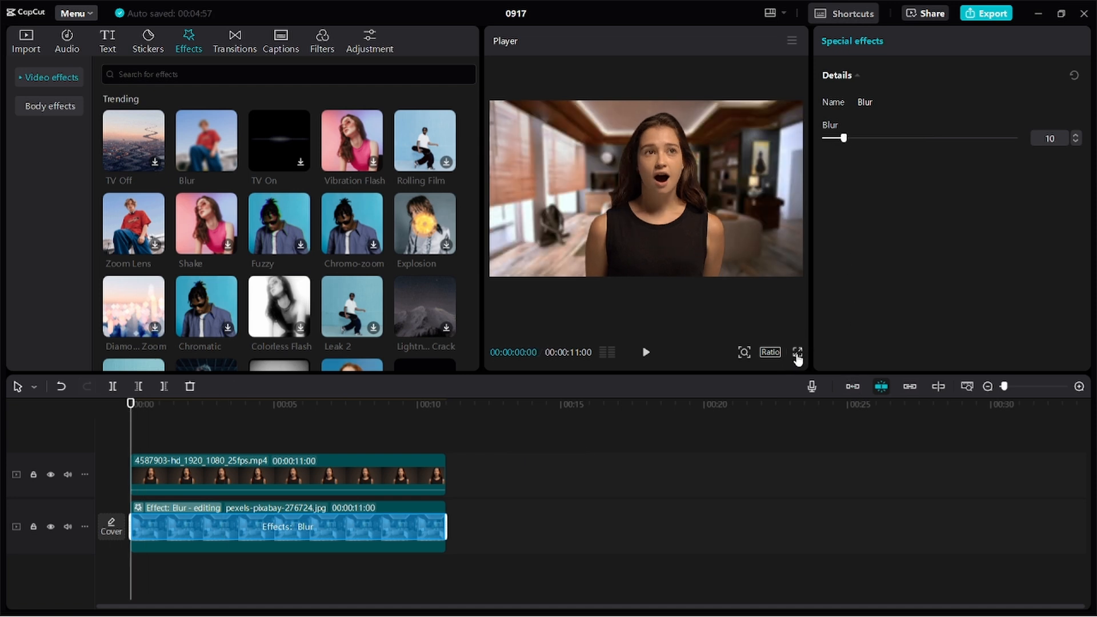
pyautogui.click(797, 352)
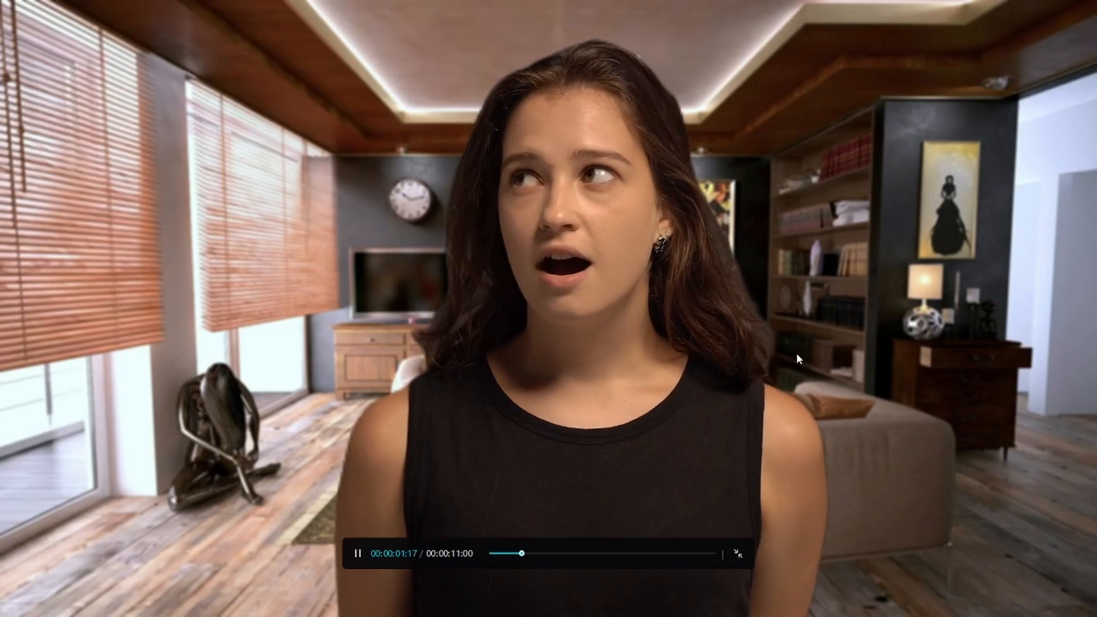
pyautogui.click(737, 553)
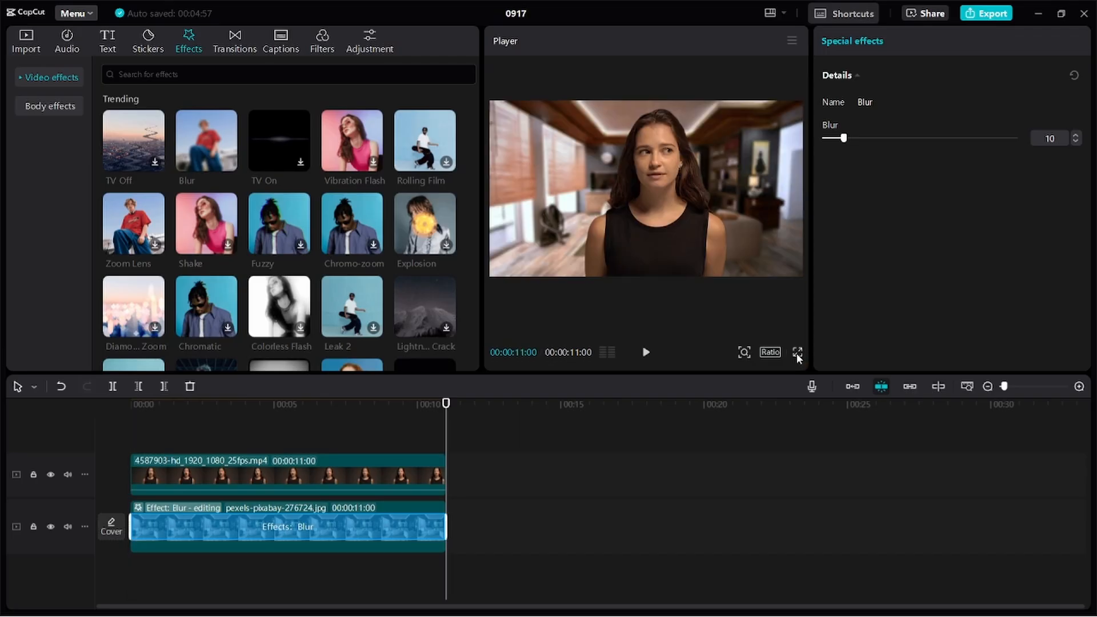
pyautogui.click(287, 526)
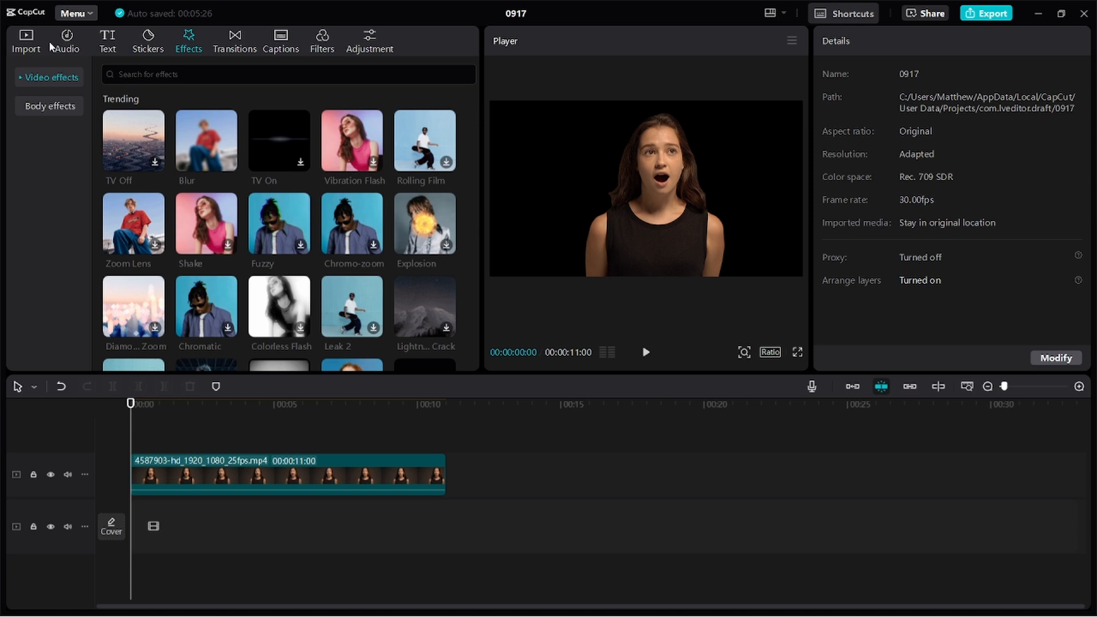
# Step: Place 3562083-hd_1920_1080_30fps.mp4 on the lower track behind the woman and preview it
pyautogui.click(25, 41)
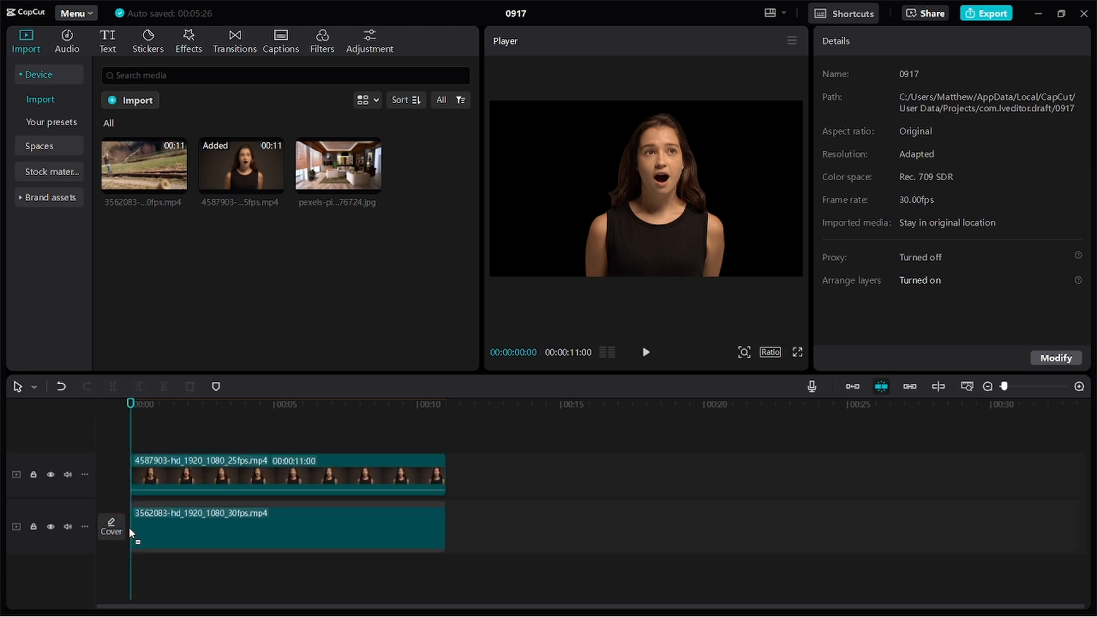
pyautogui.click(280, 526)
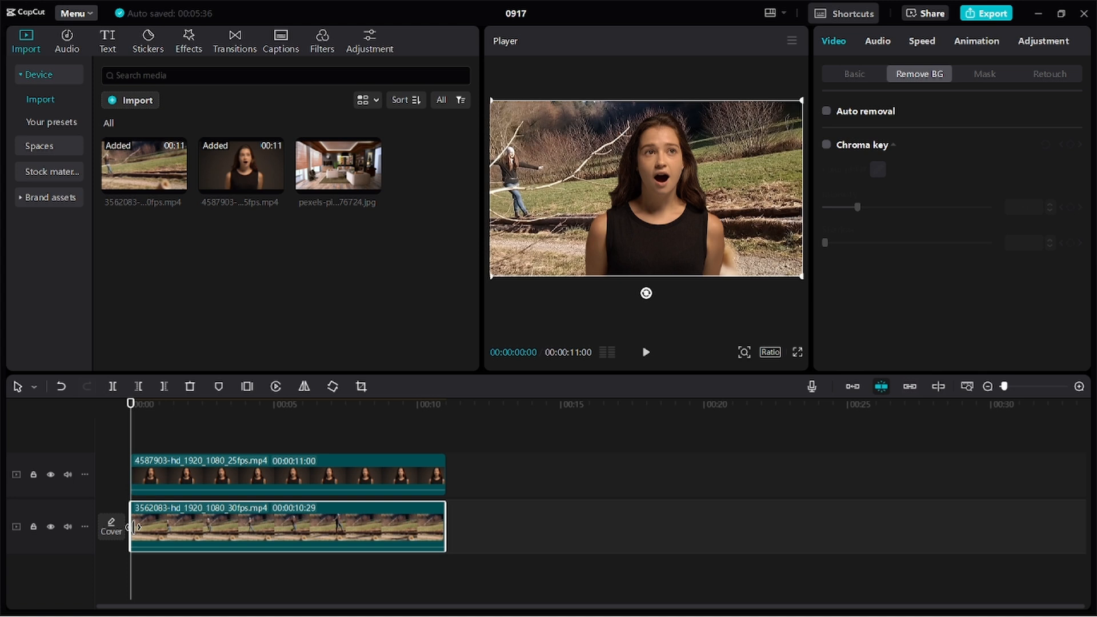
pyautogui.click(645, 352)
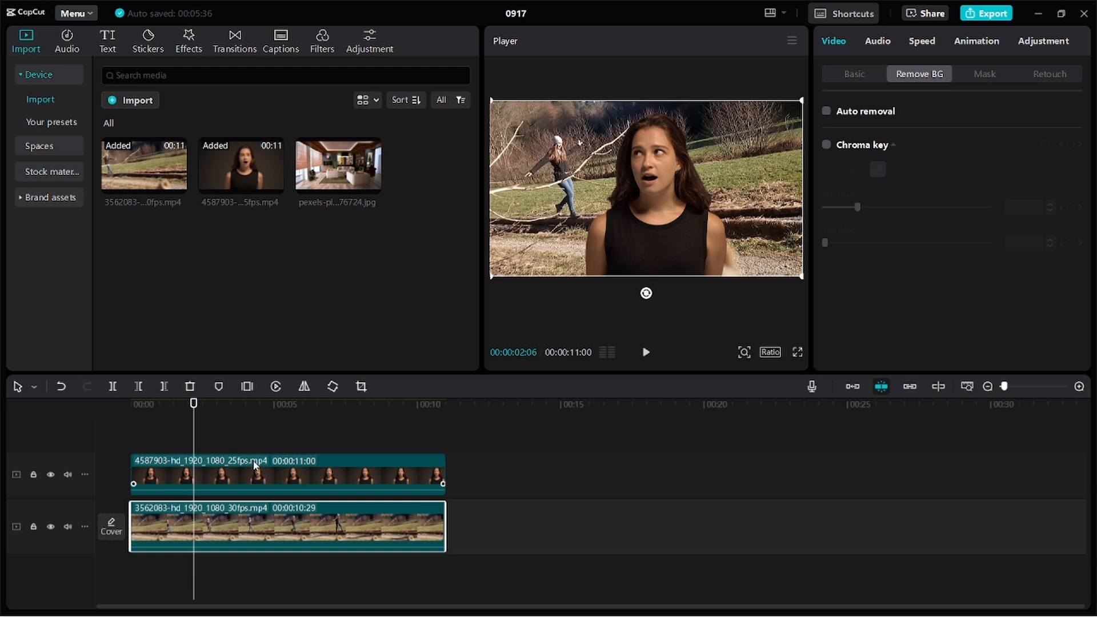
# Step: Scale the woman's cut-out down into the bottom-right corner and play the result from the start
pyautogui.click(826, 110)
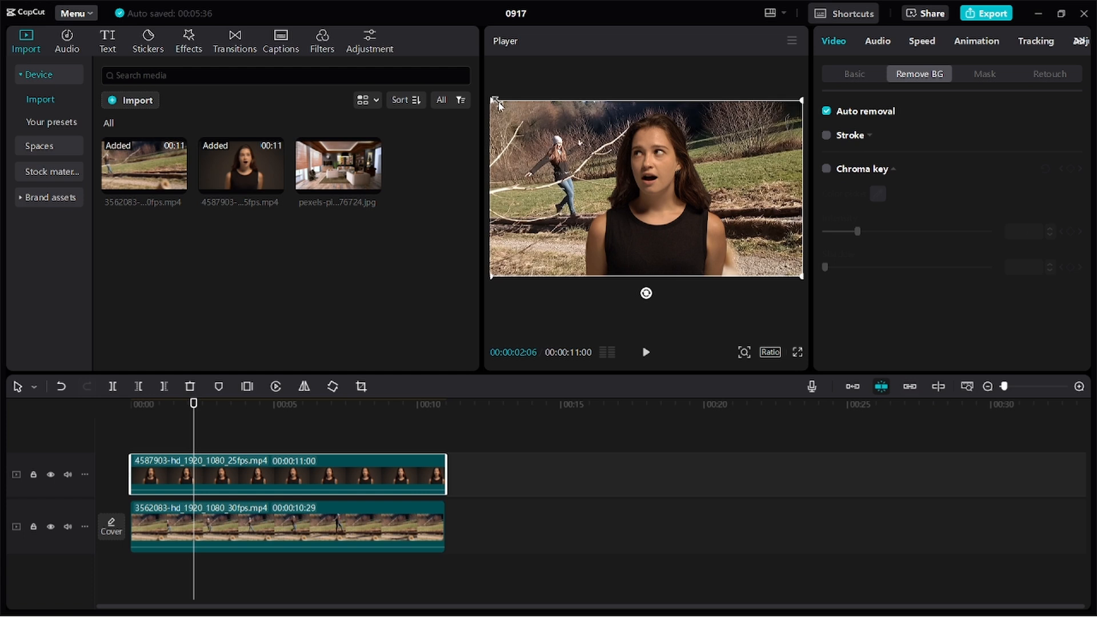
pyautogui.moveTo(499, 101)
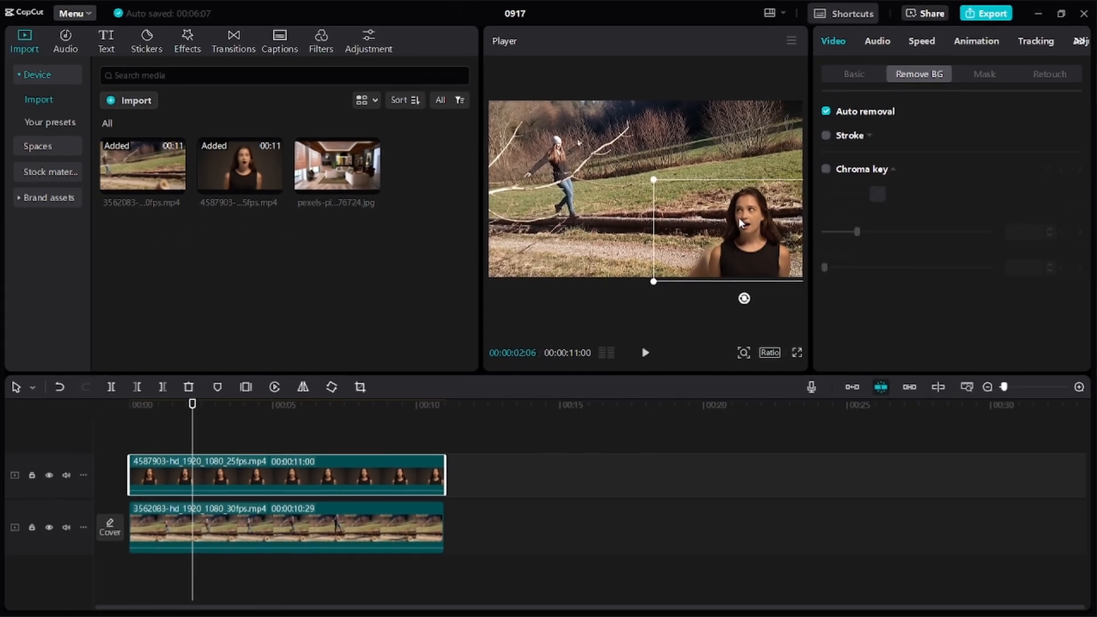
pyautogui.click(130, 405)
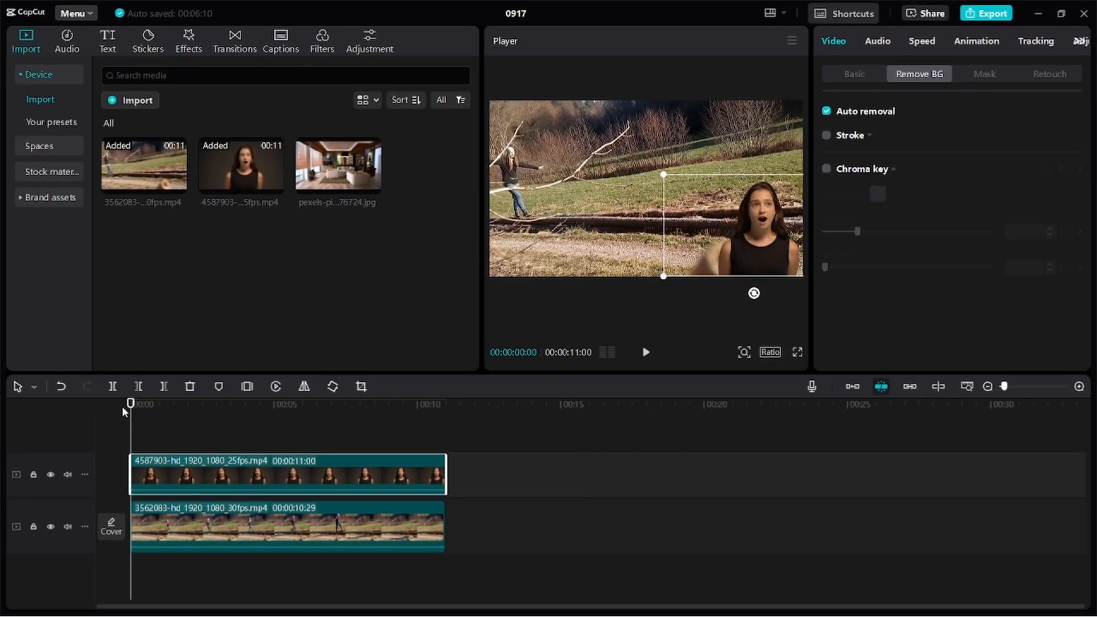
pyautogui.click(645, 352)
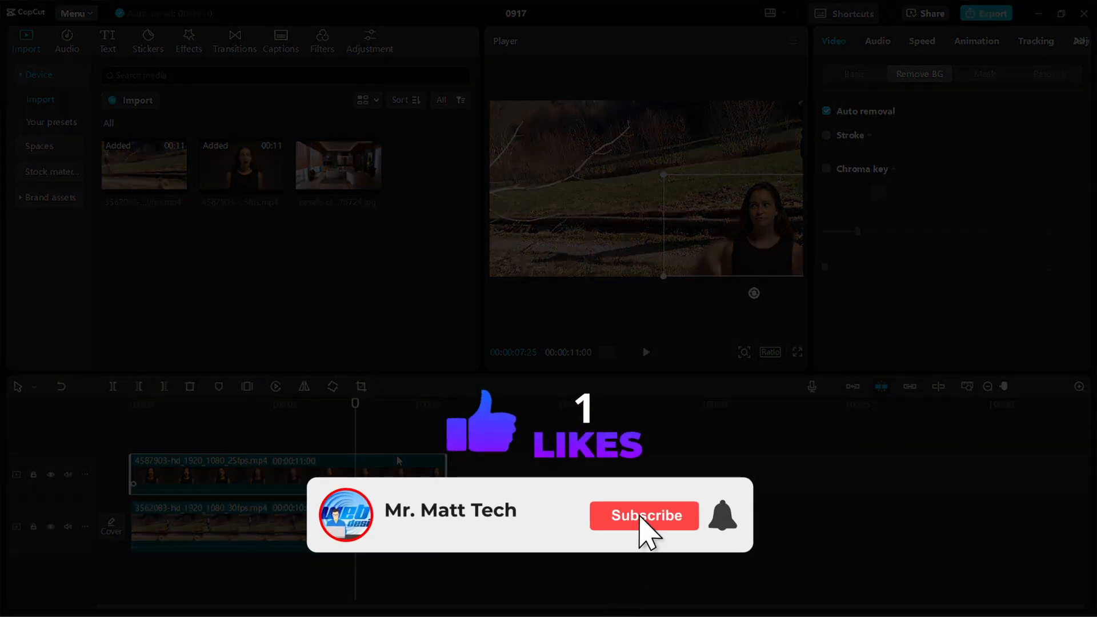
pyautogui.click(644, 516)
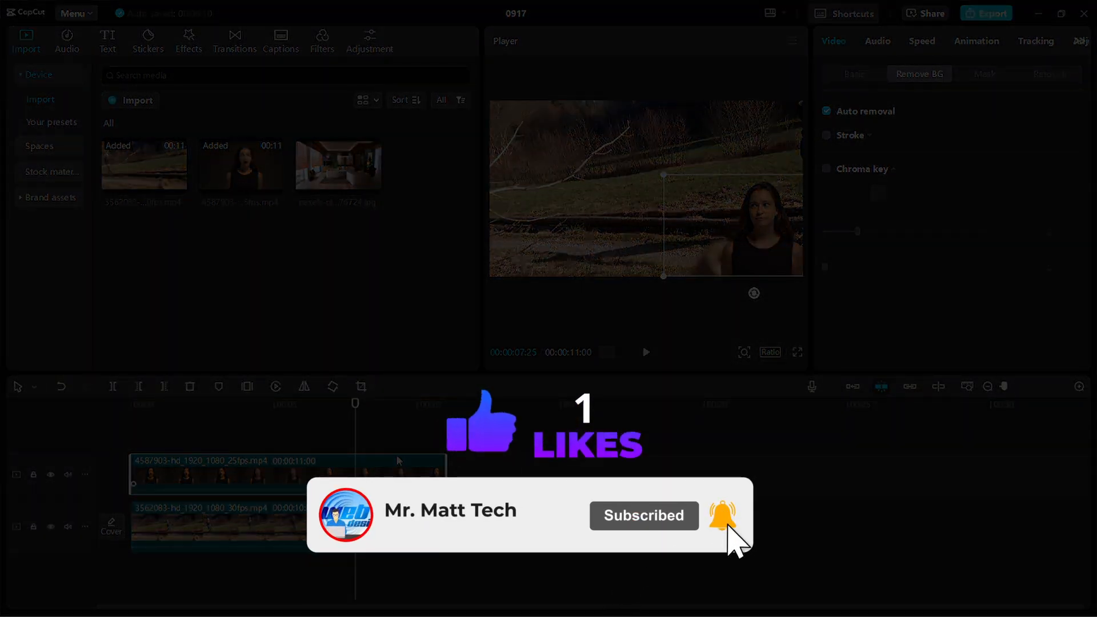